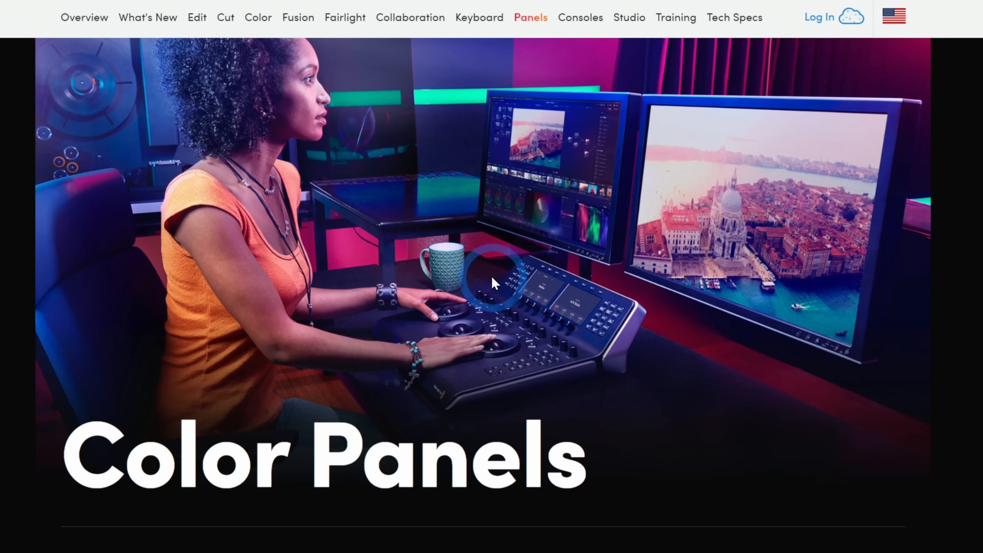
Step: Scroll the Panels page from the Micro Panel down to the Advanced Panel
scroll(down, 3)
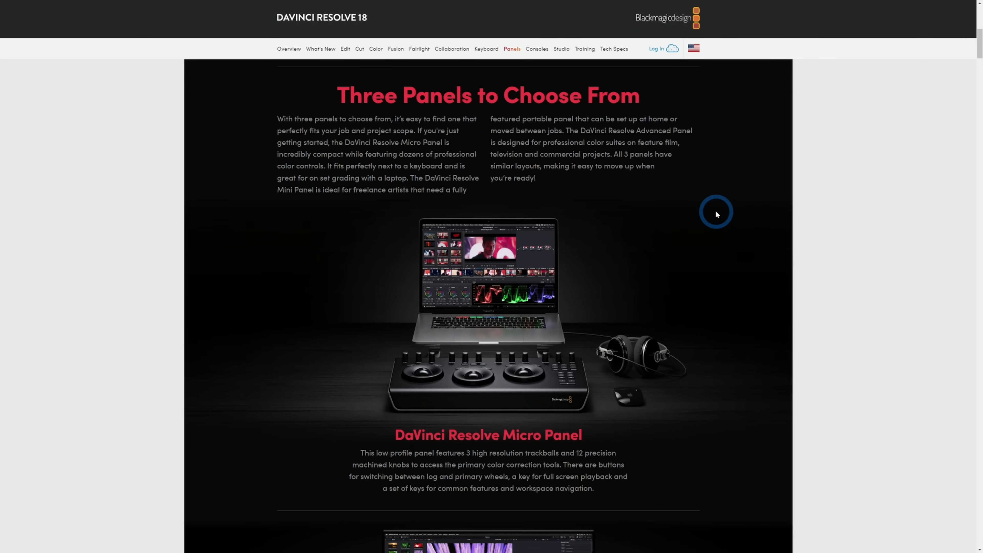
mouse_move(656, 396)
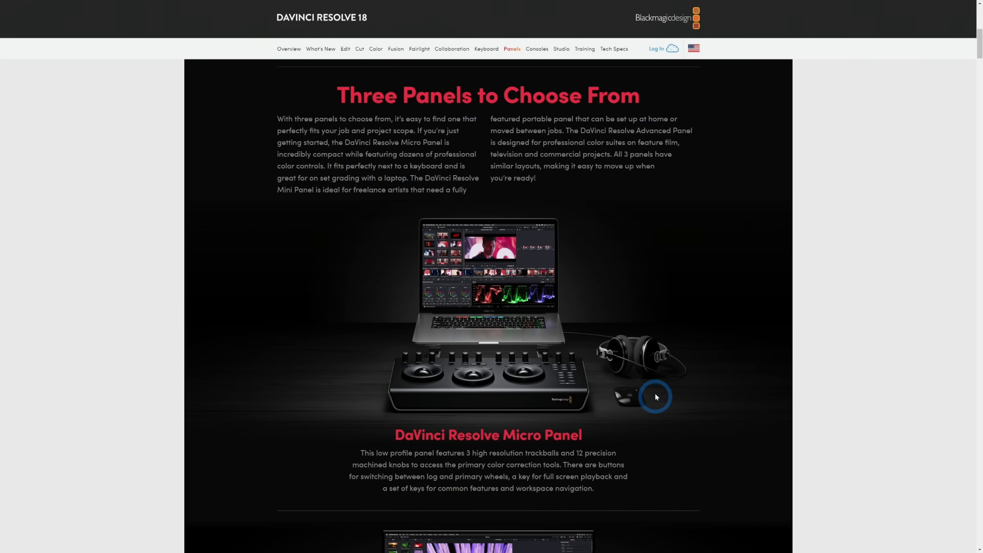
scroll(down, 3)
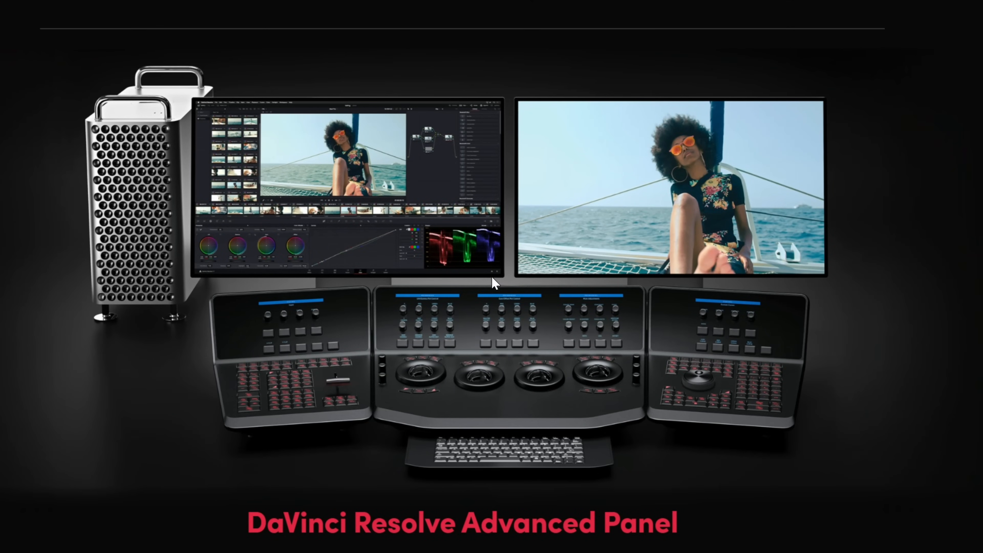
scroll(down, 3)
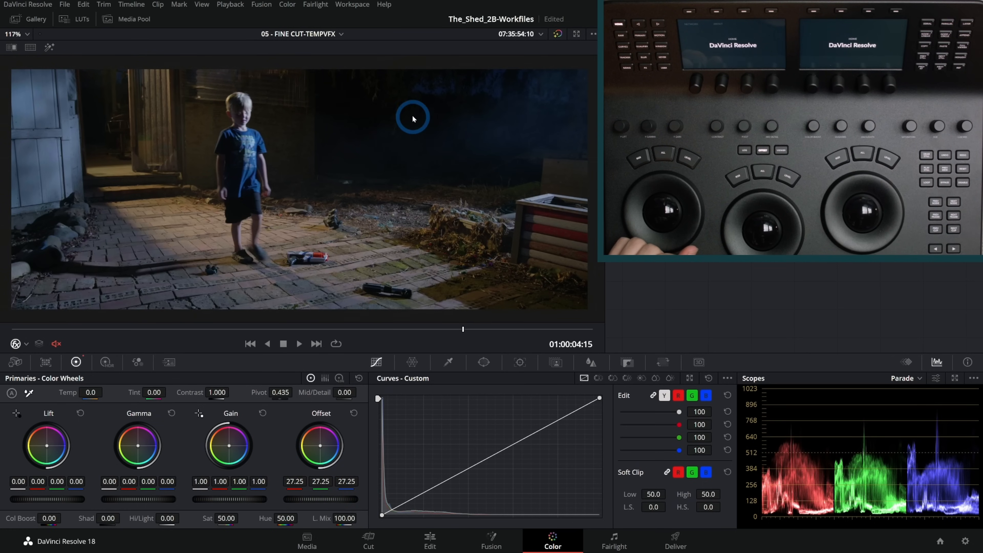
mouse_move(507, 111)
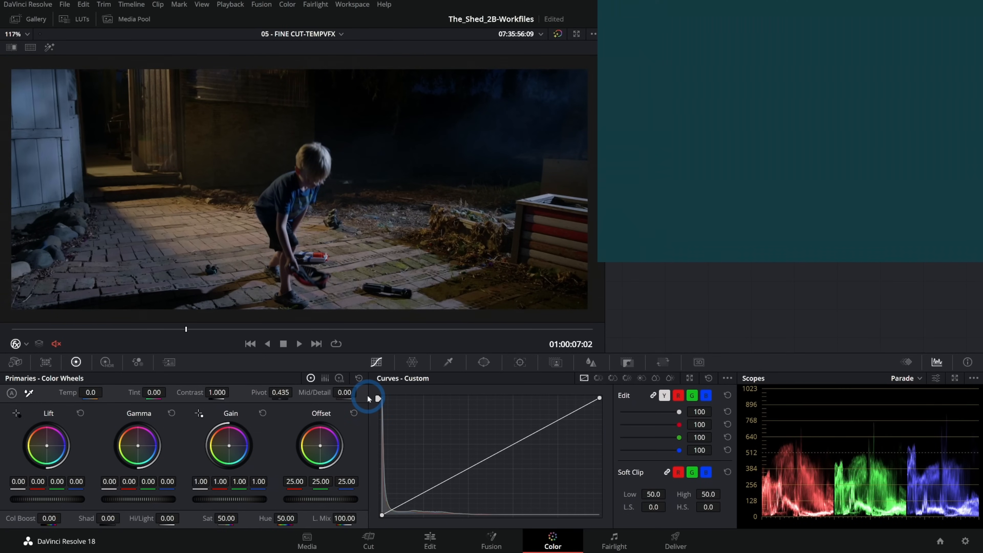
click(863, 19)
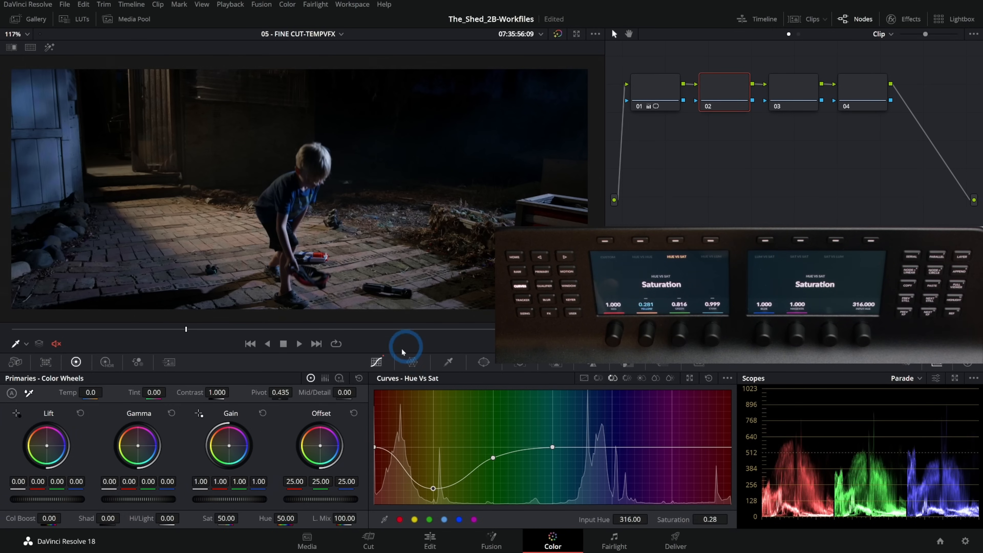
Step: In Hue Vs Hue, add points around green and rotate the band to about -31.20
click(376, 362)
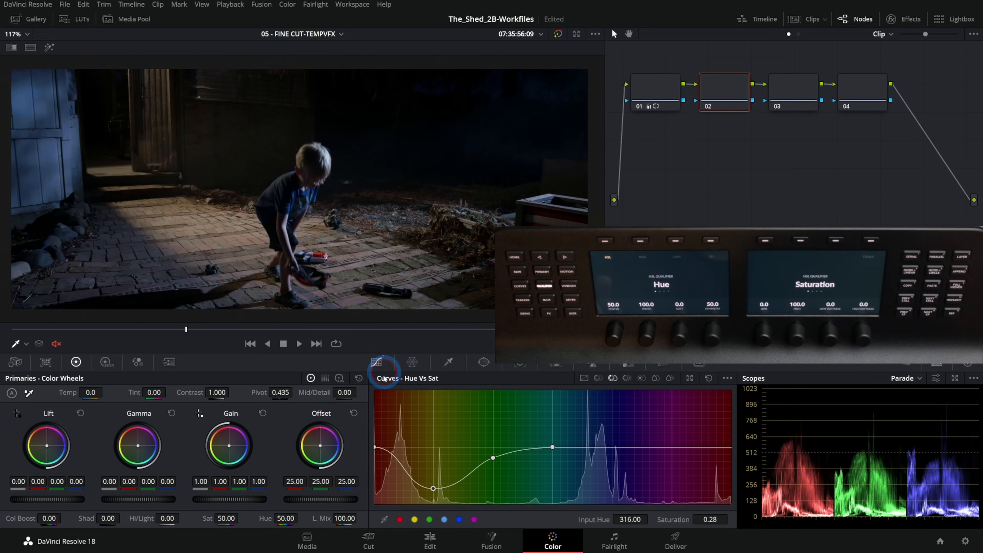
click(617, 378)
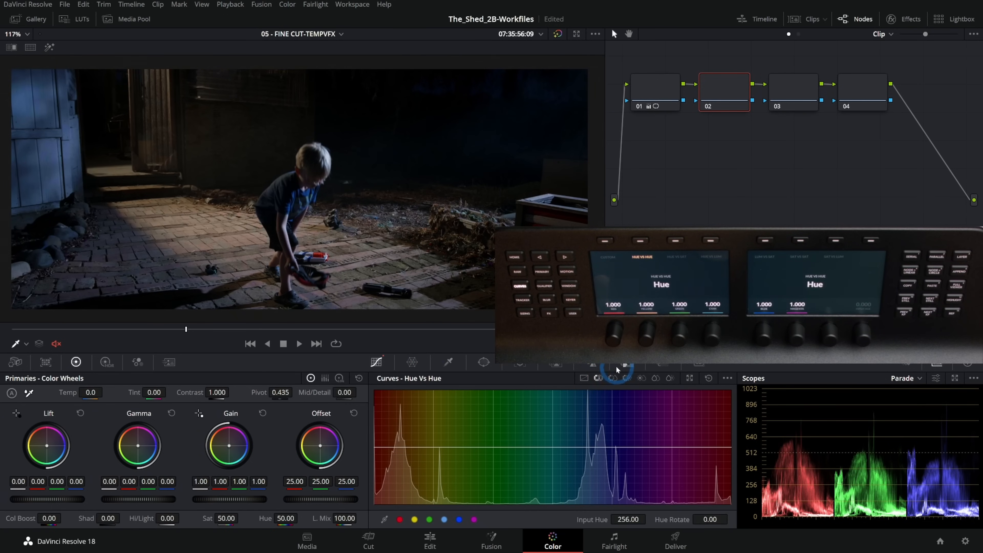
drag(486, 446, 486, 458)
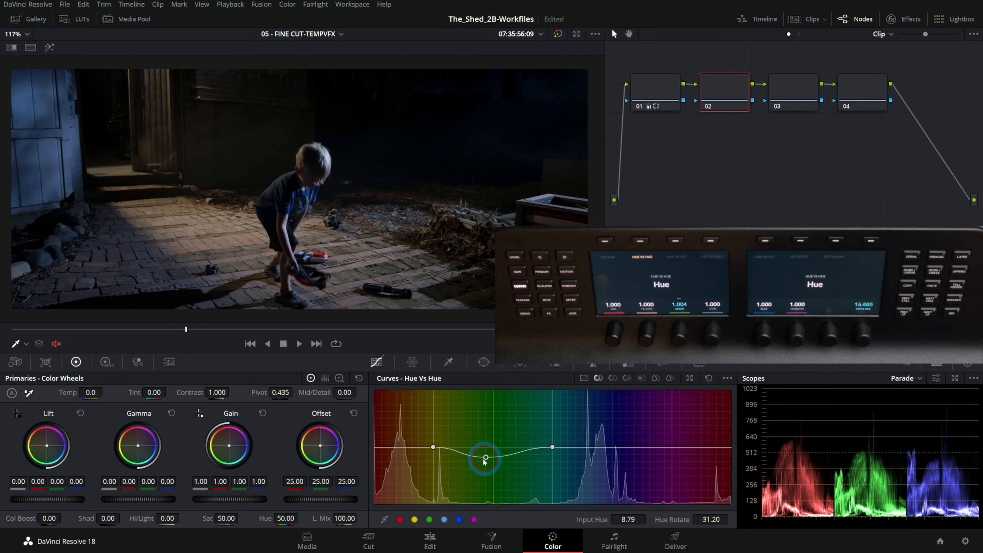